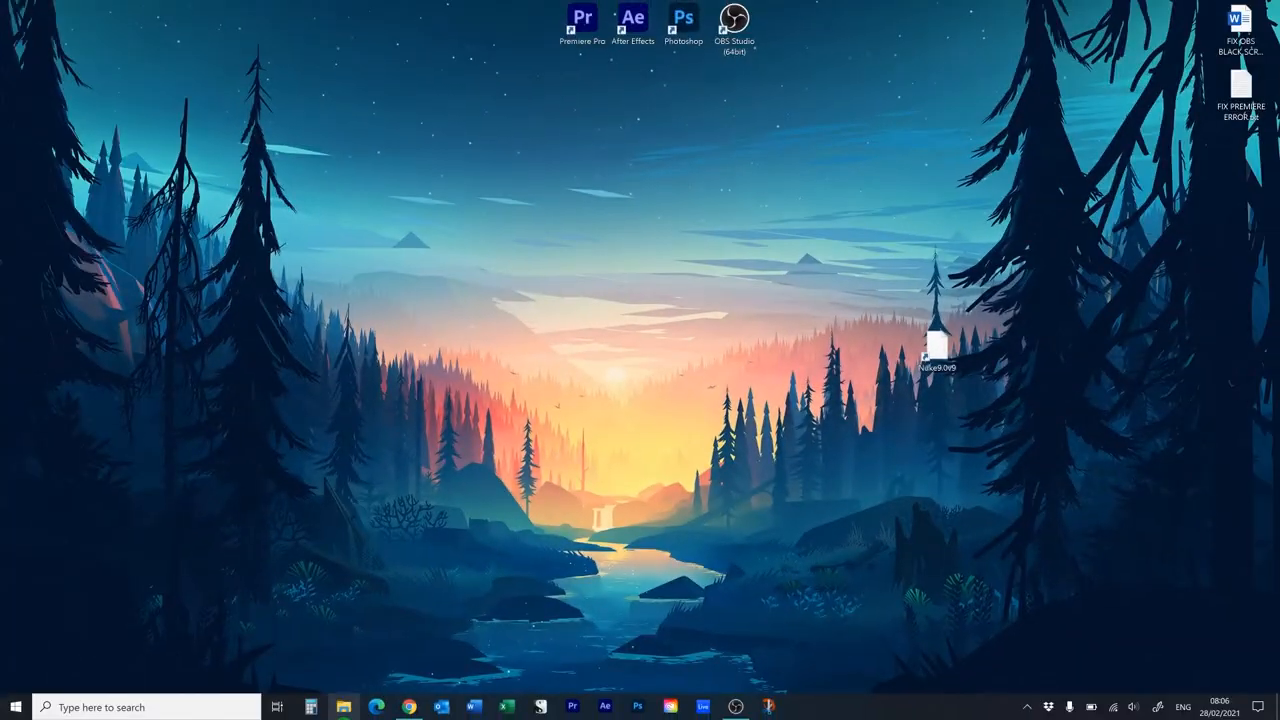
- Launch File Explorer at Quick access and show the ribbon's View settings
click(344, 706)
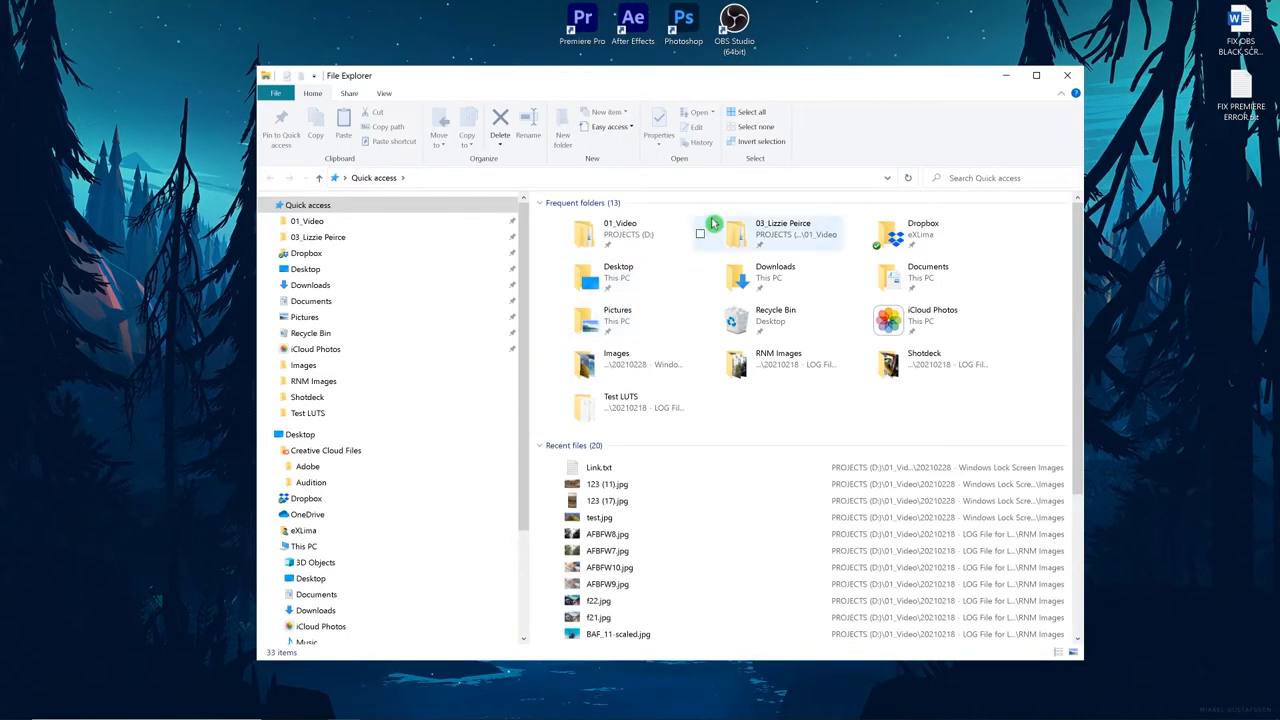
click(384, 94)
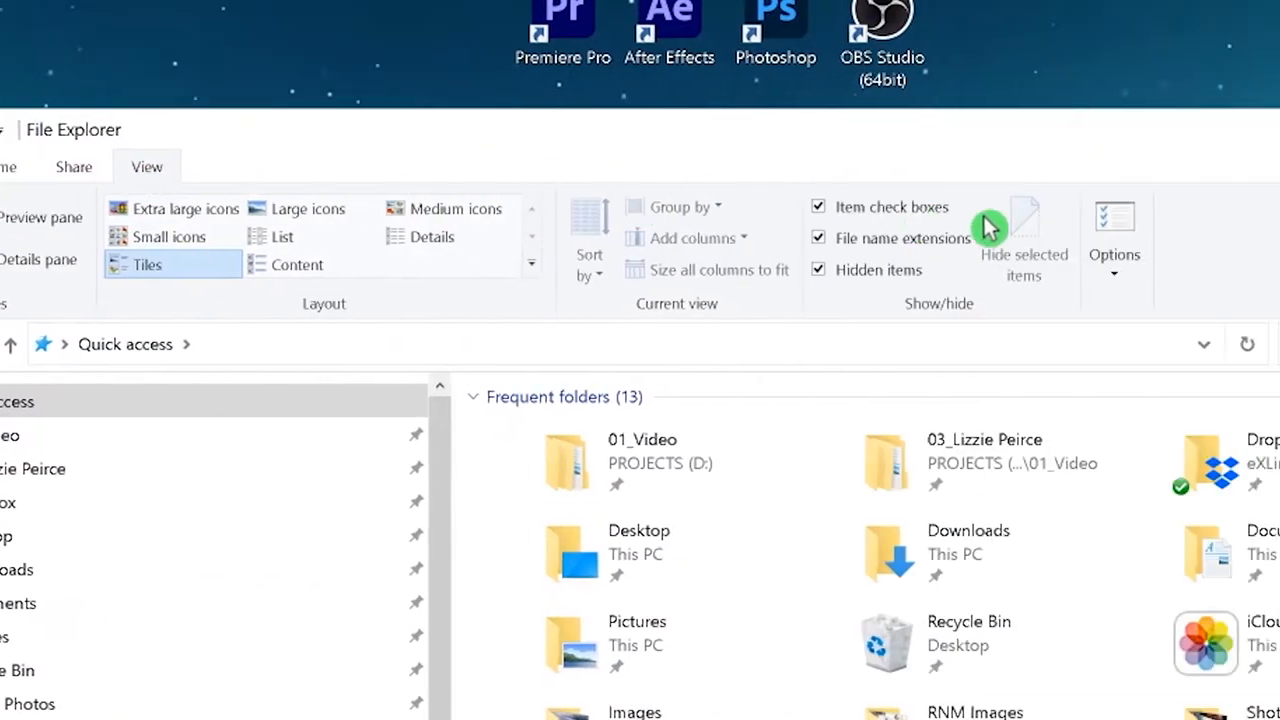
- In Folder Options, choose 'Show hidden files, folders, and drives' and apply it
click(1112, 240)
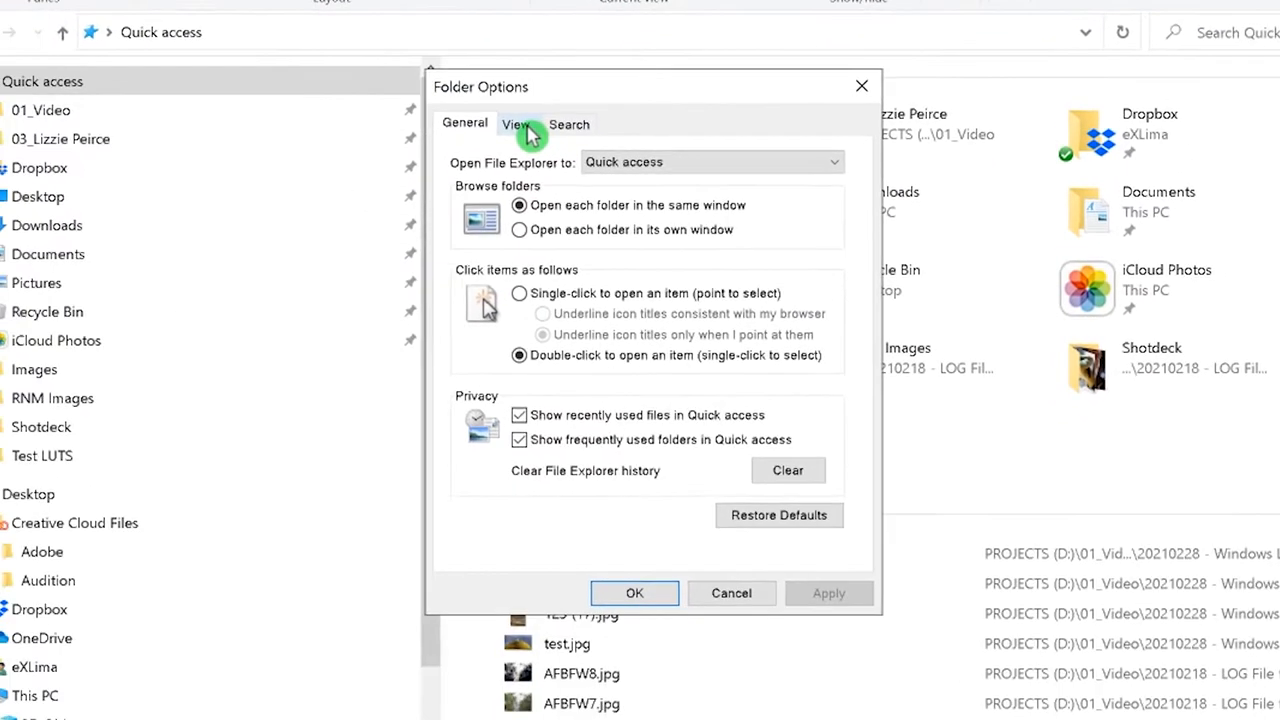
click(516, 124)
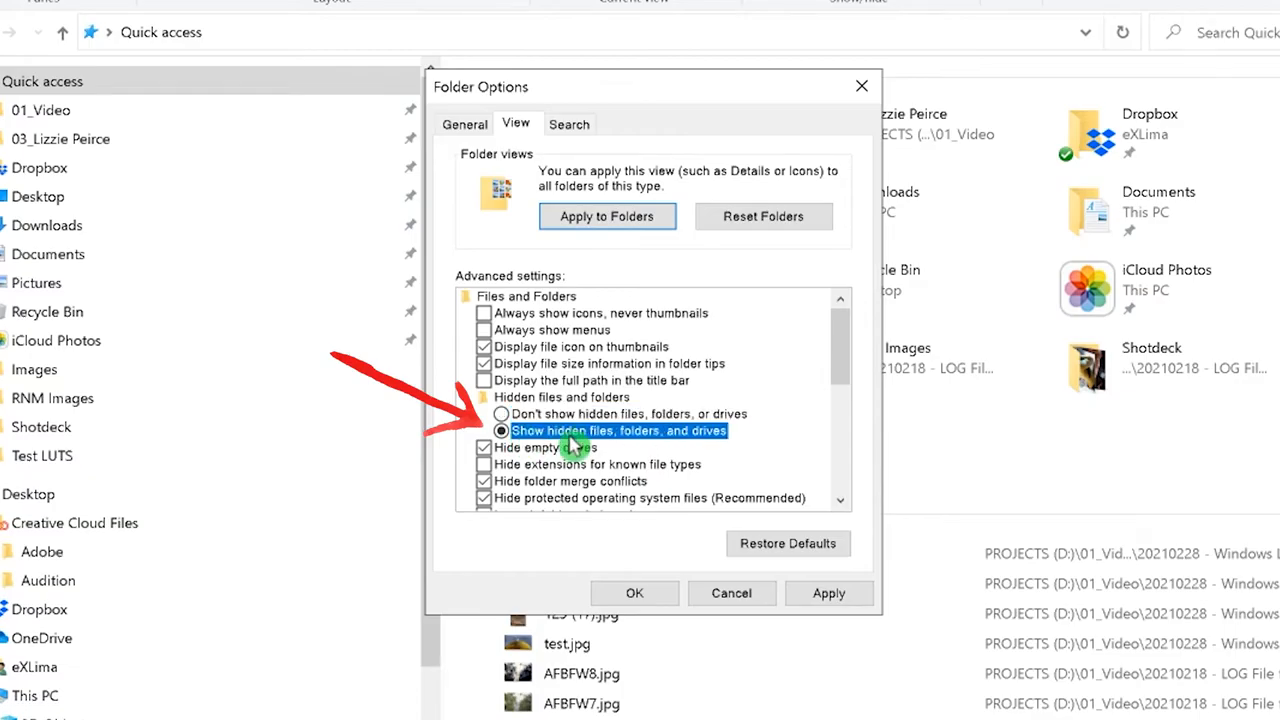
click(828, 592)
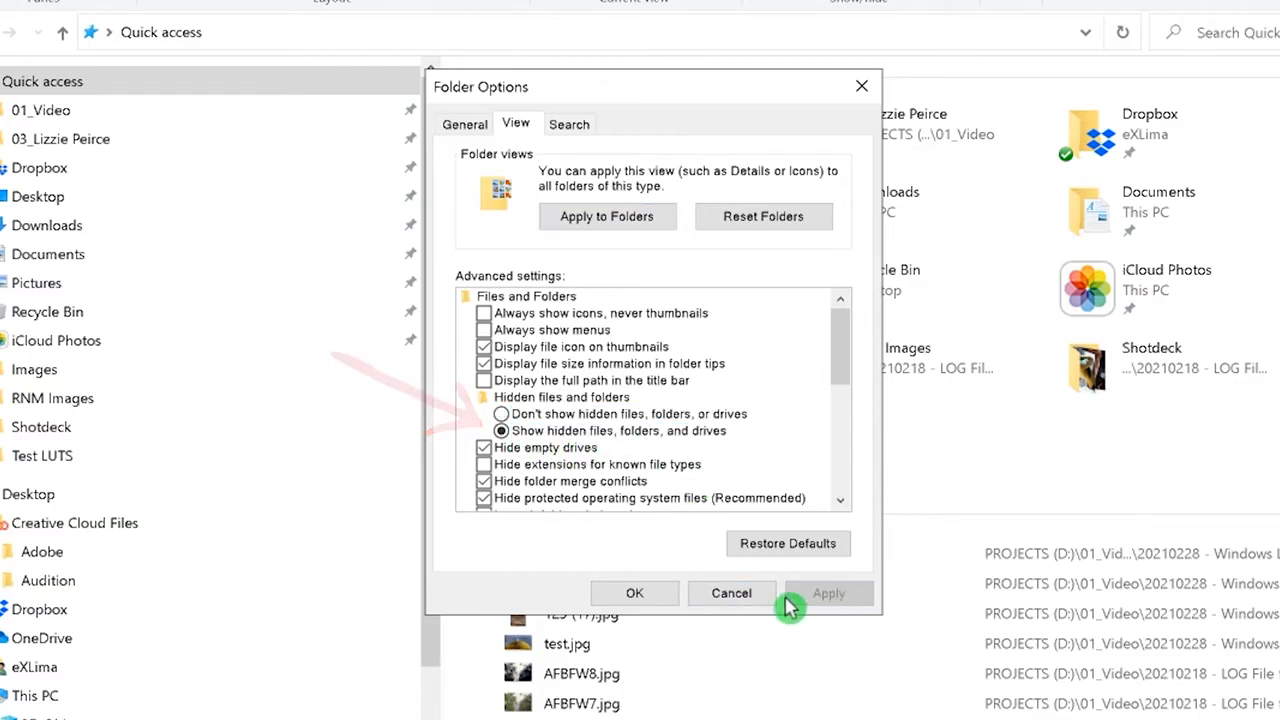
click(634, 592)
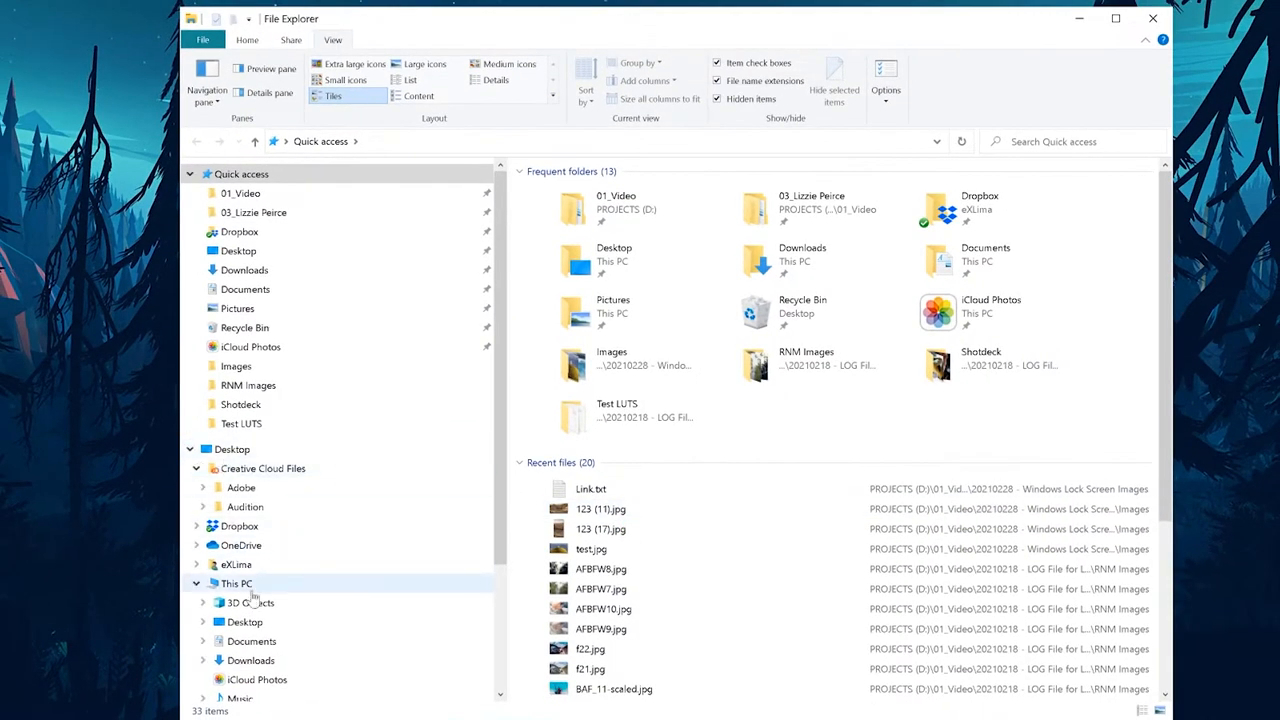
- Navigate This PC > AppData > Local > Packages > Microsoft.Windows.ContentDeliveryManager
click(240, 692)
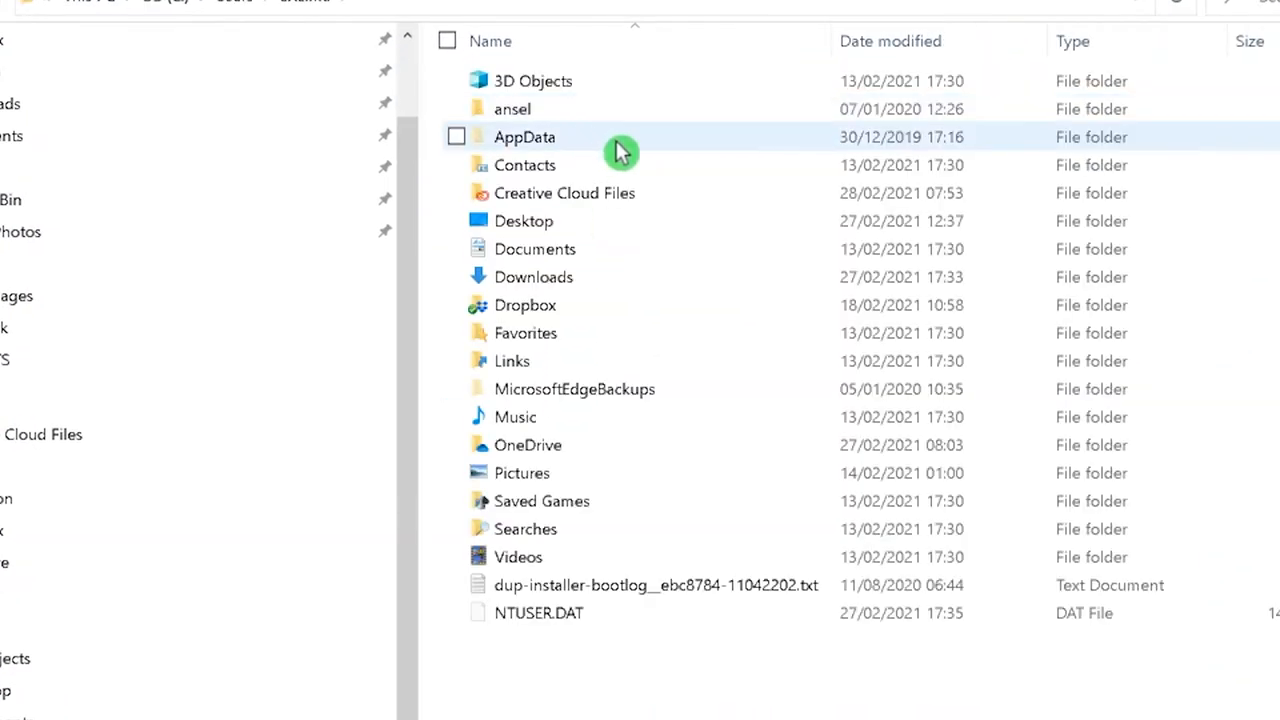
double_click(524, 136)
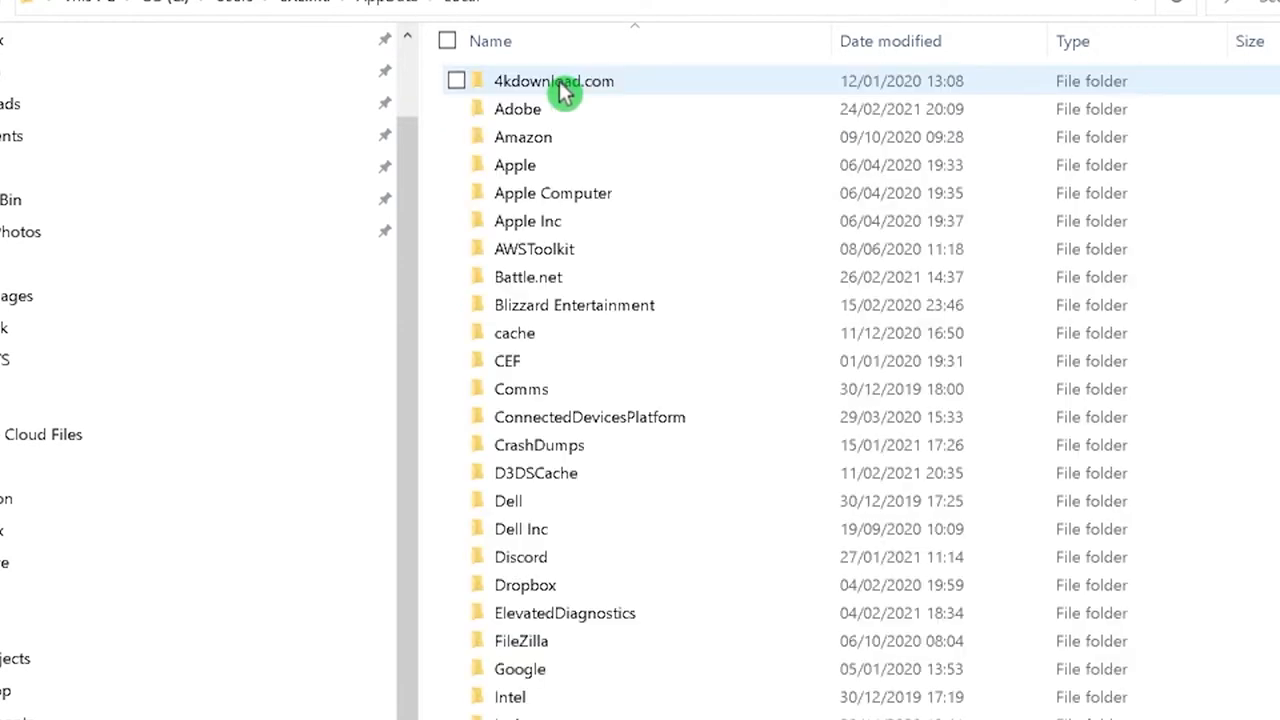
scroll(down, 3)
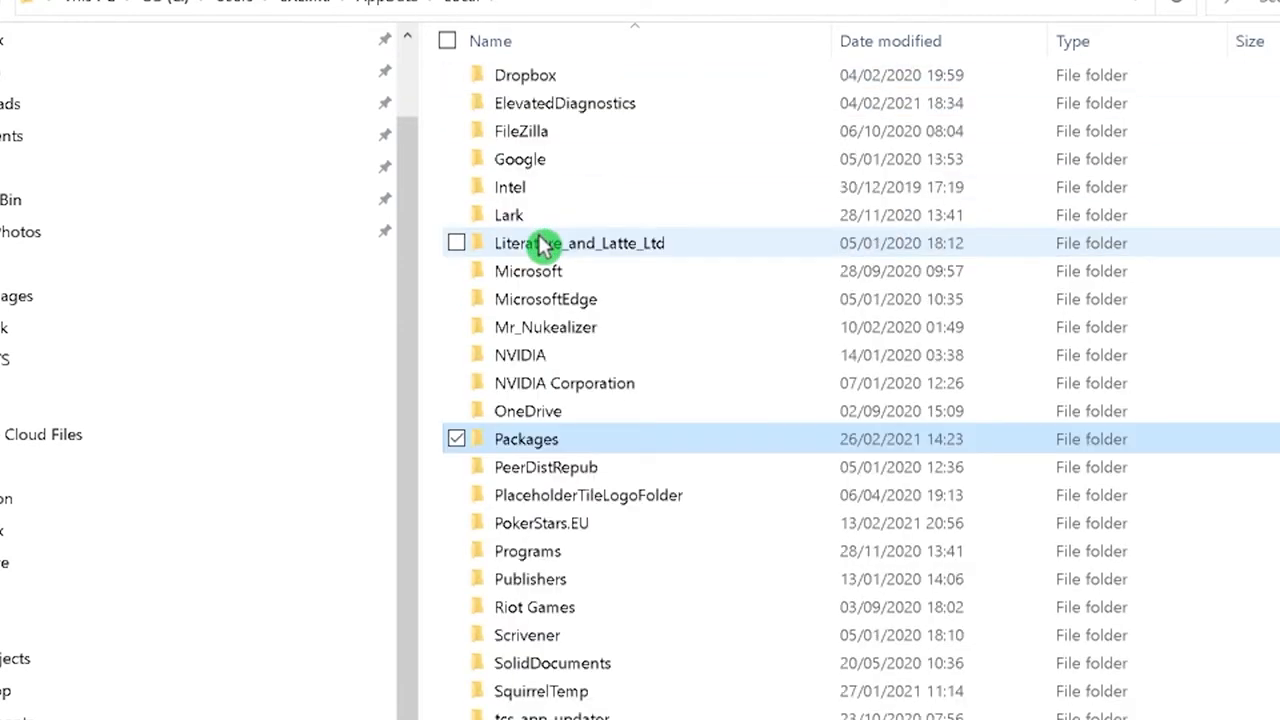
double_click(526, 438)
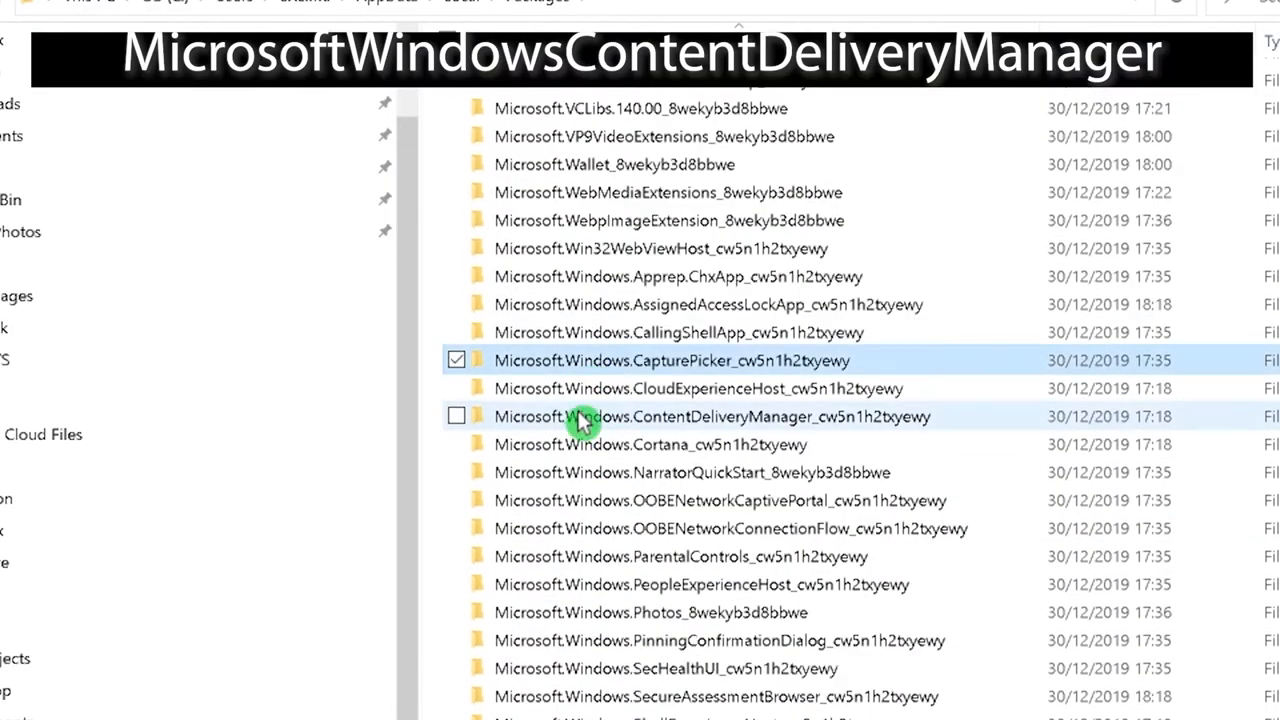
double_click(712, 416)
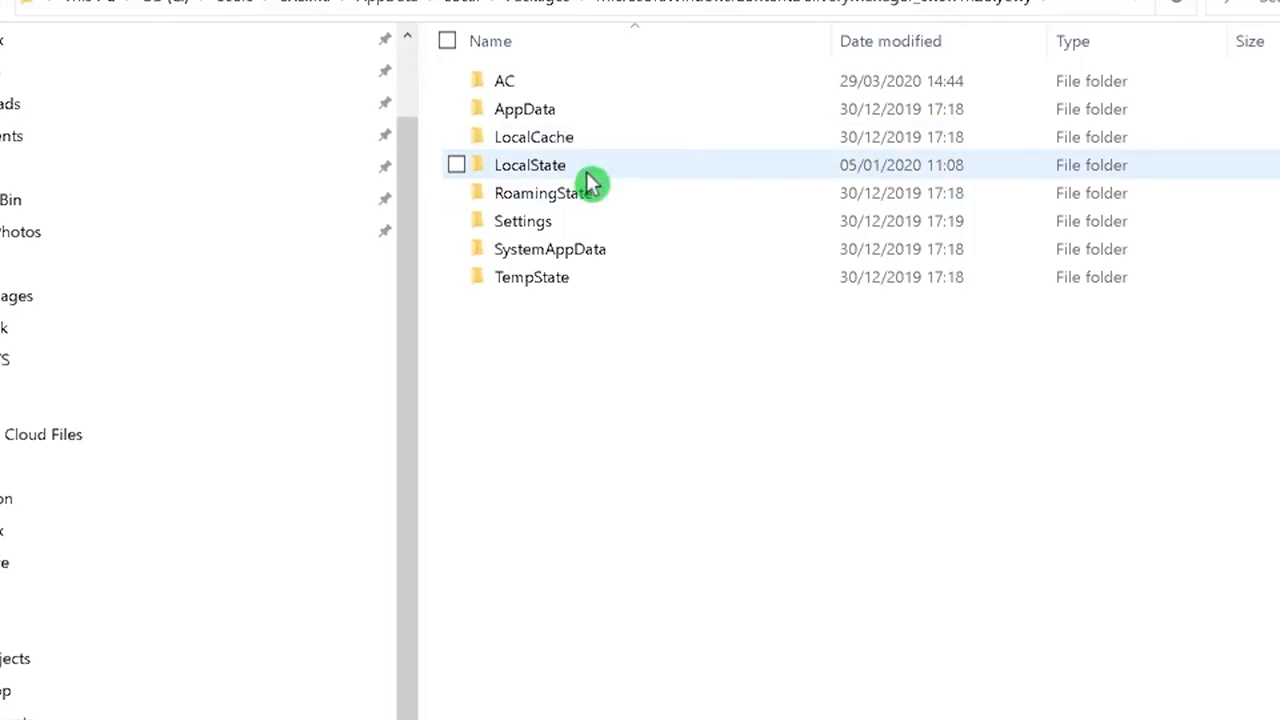
- Copy the LocalState Assets files as test1.jpg–test3.jpg, show Large icons, and view test1.jpg in IrfanView
double_click(530, 164)
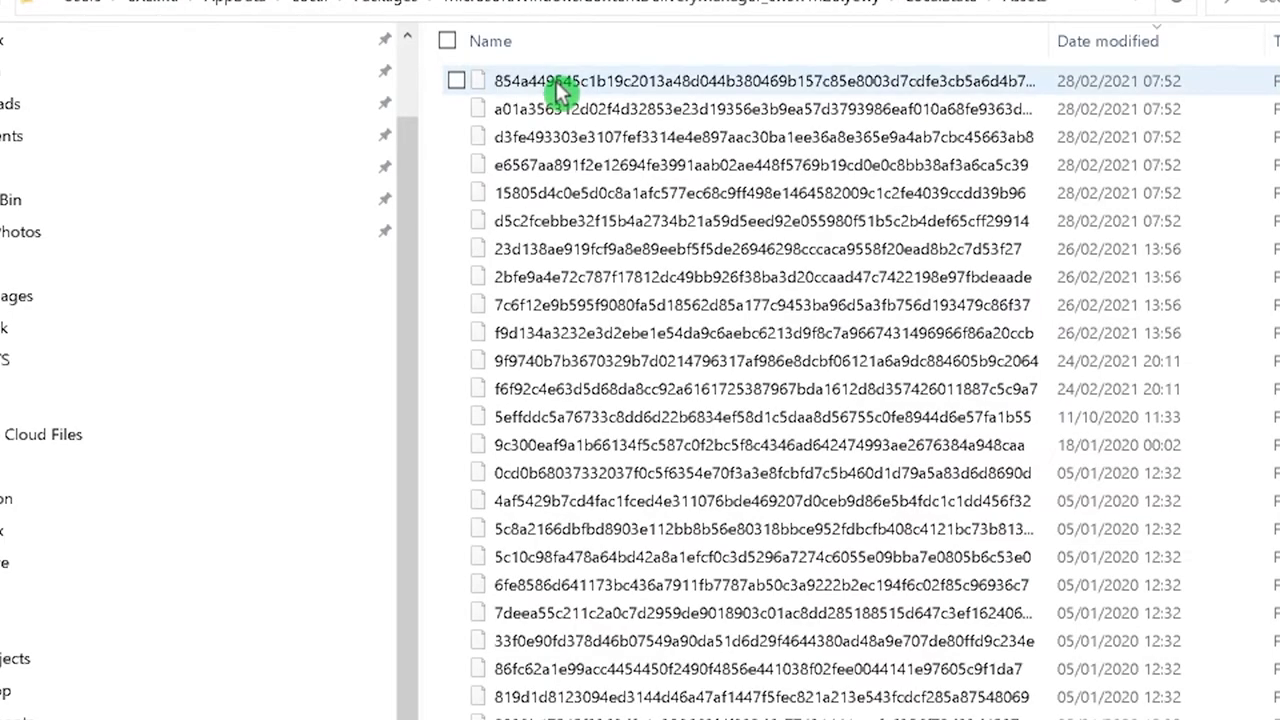
right_click(560, 90)
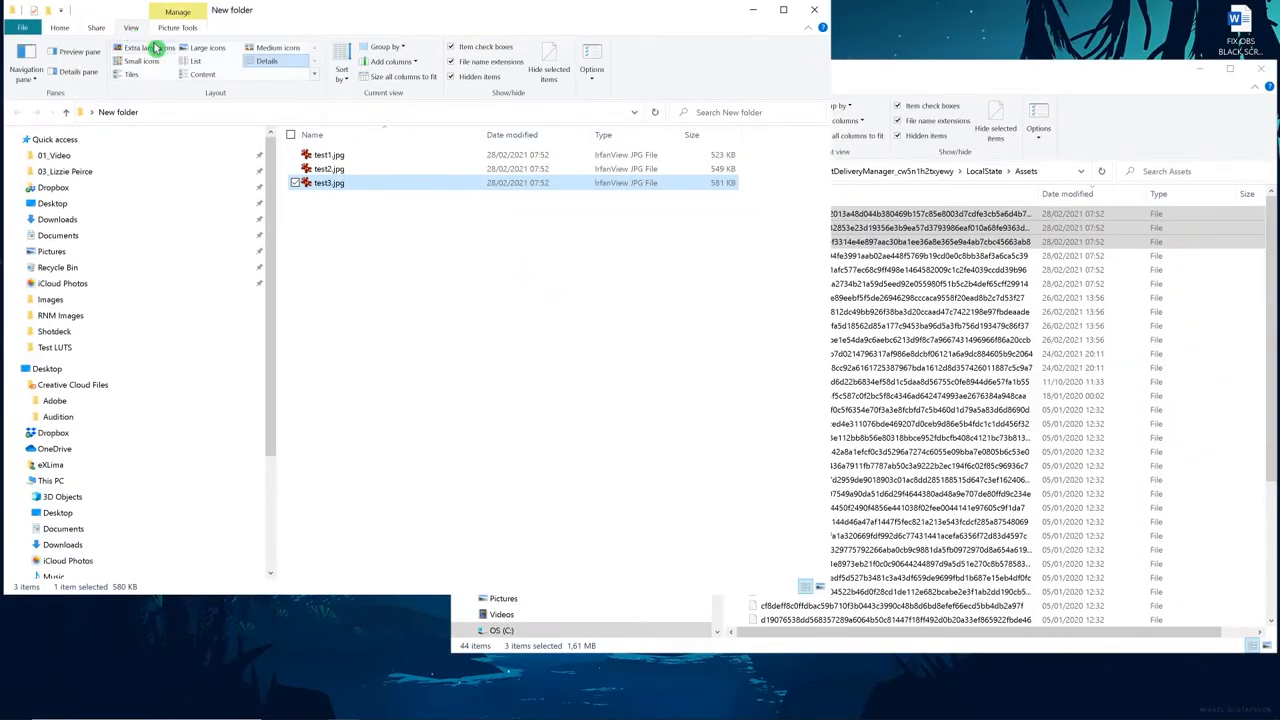
click(148, 48)
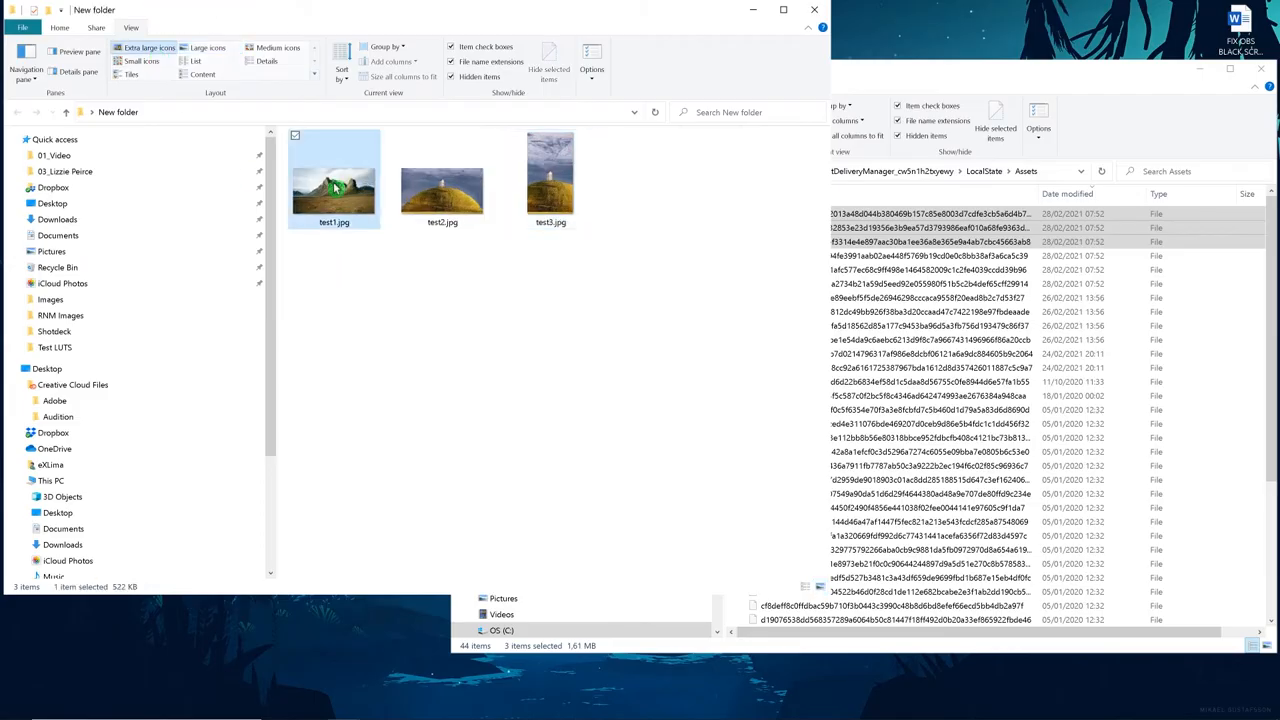
double_click(334, 176)
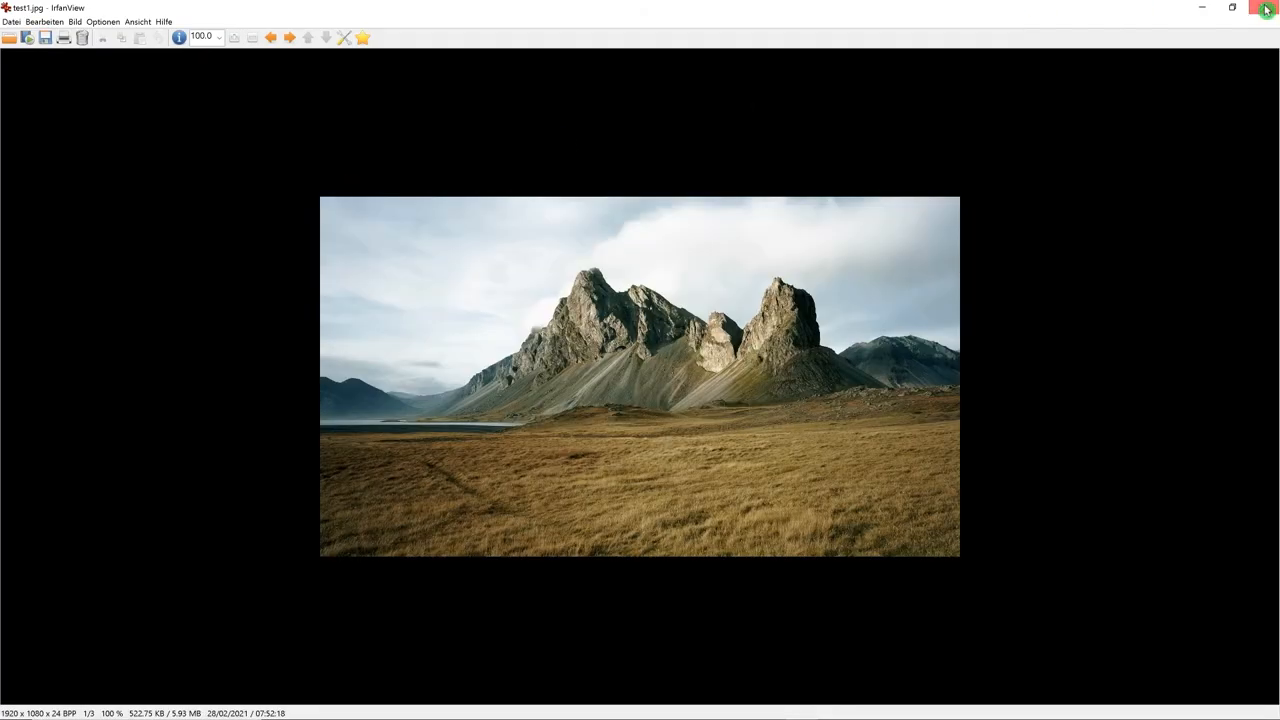